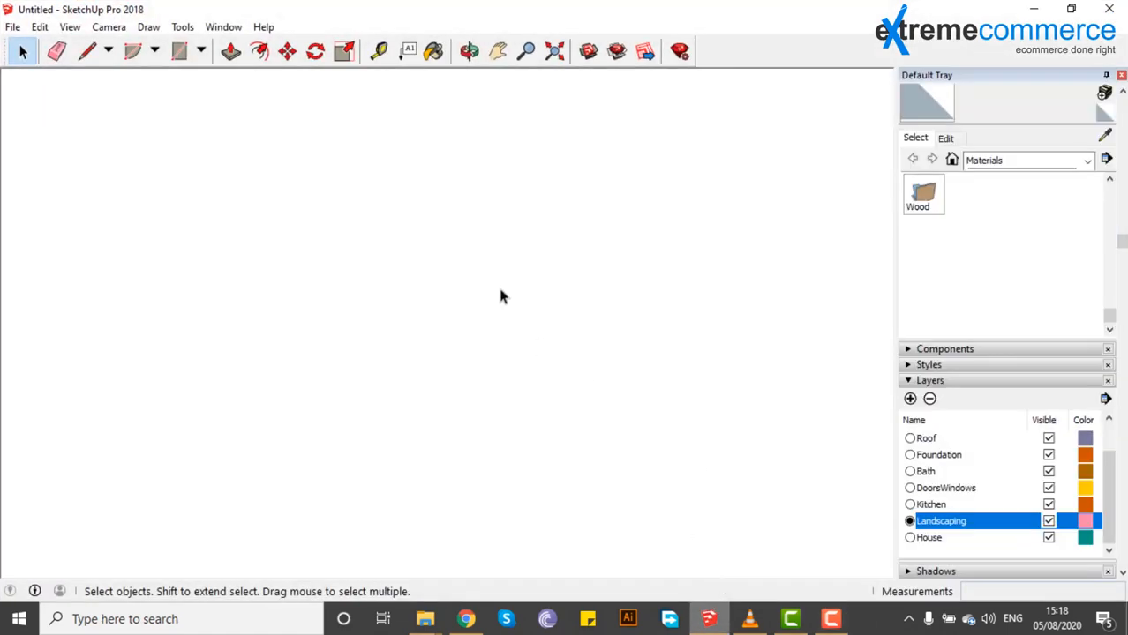
mouse_move(427, 261)
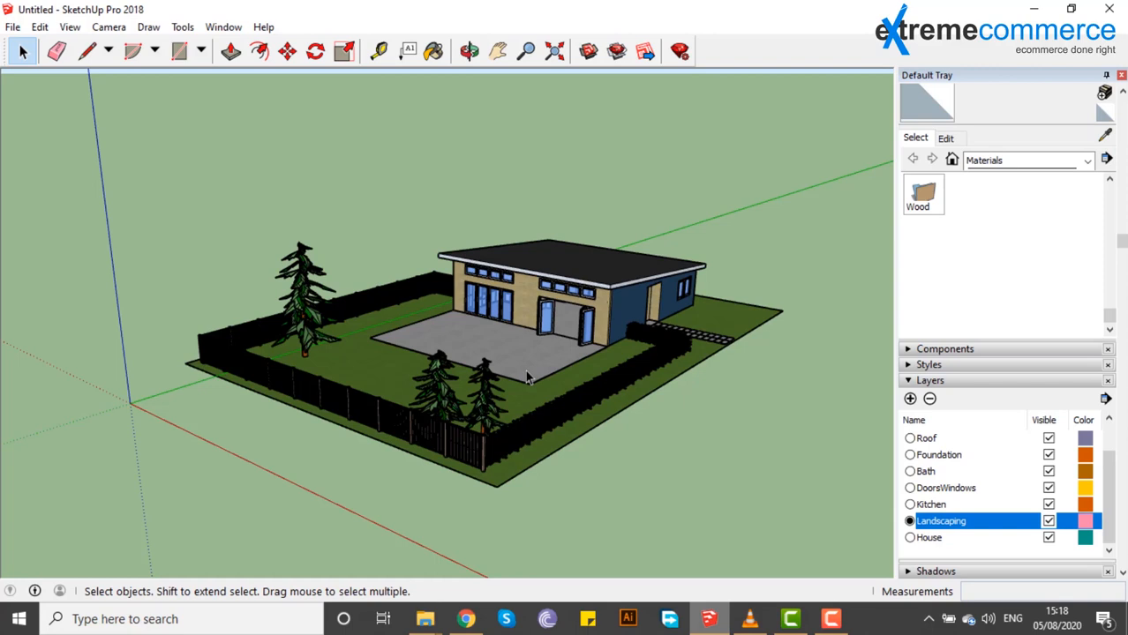
mouse_move(621, 360)
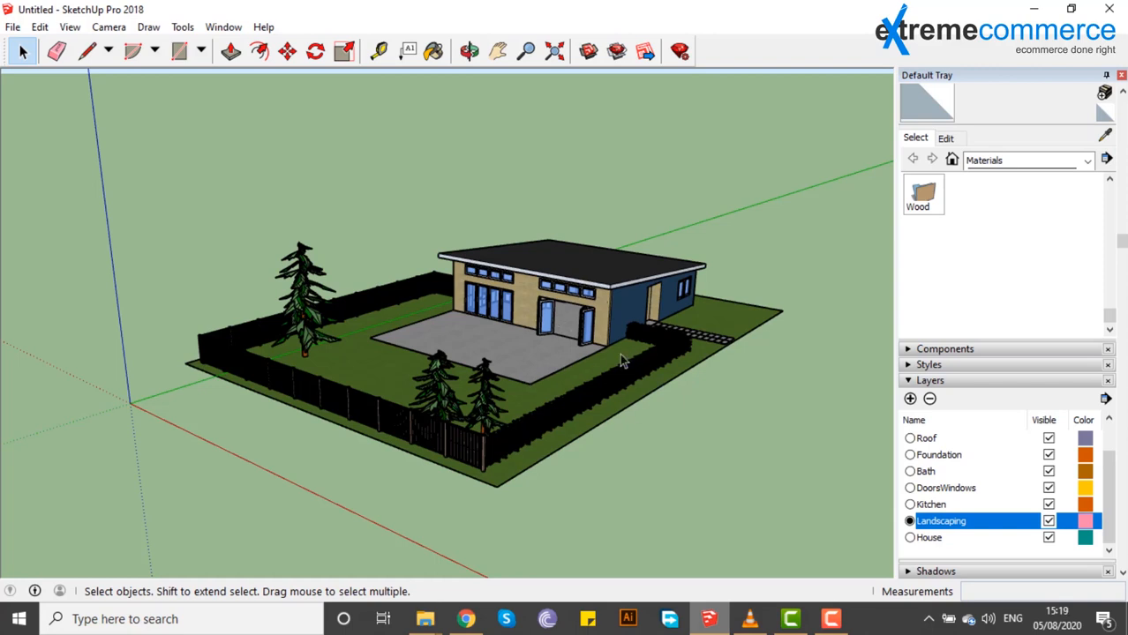
mouse_move(992, 459)
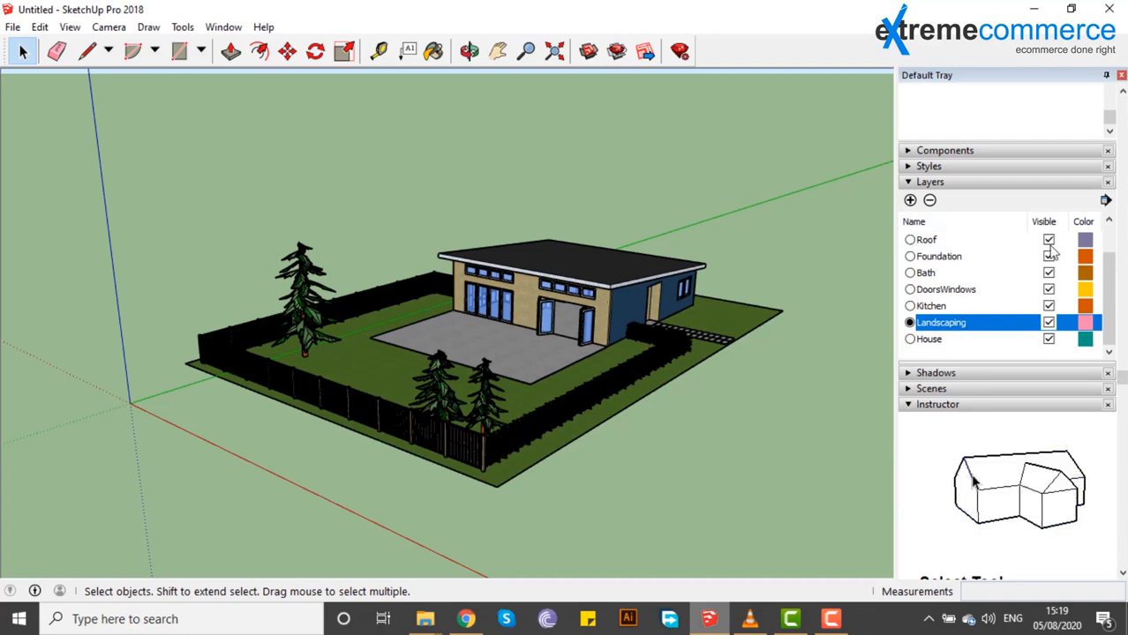
left_click(950, 240)
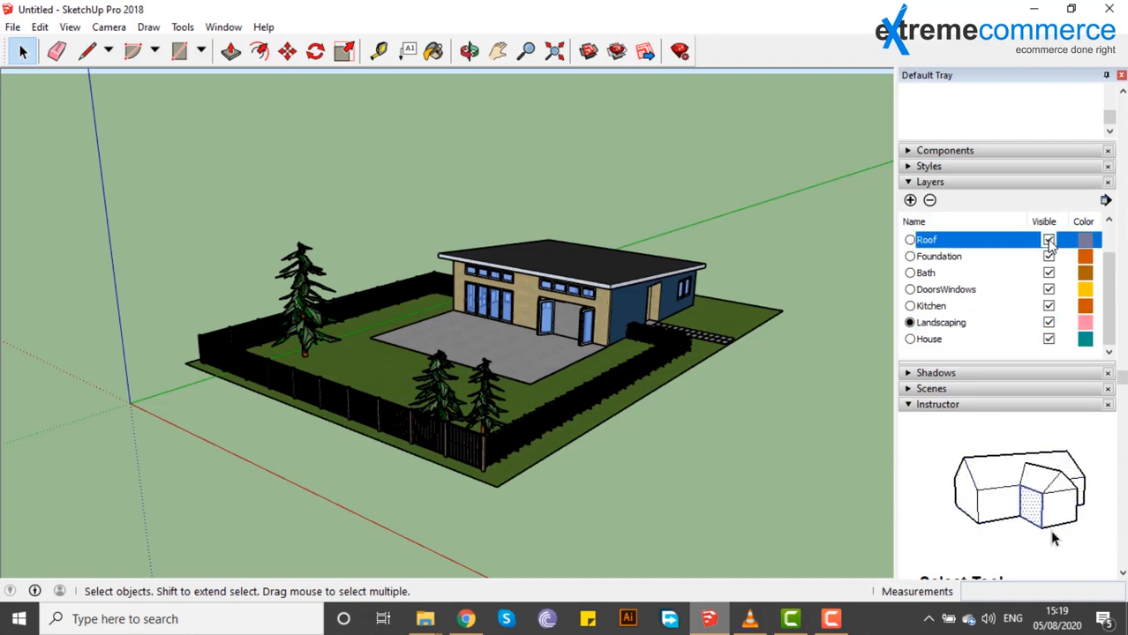
left_click(1049, 240)
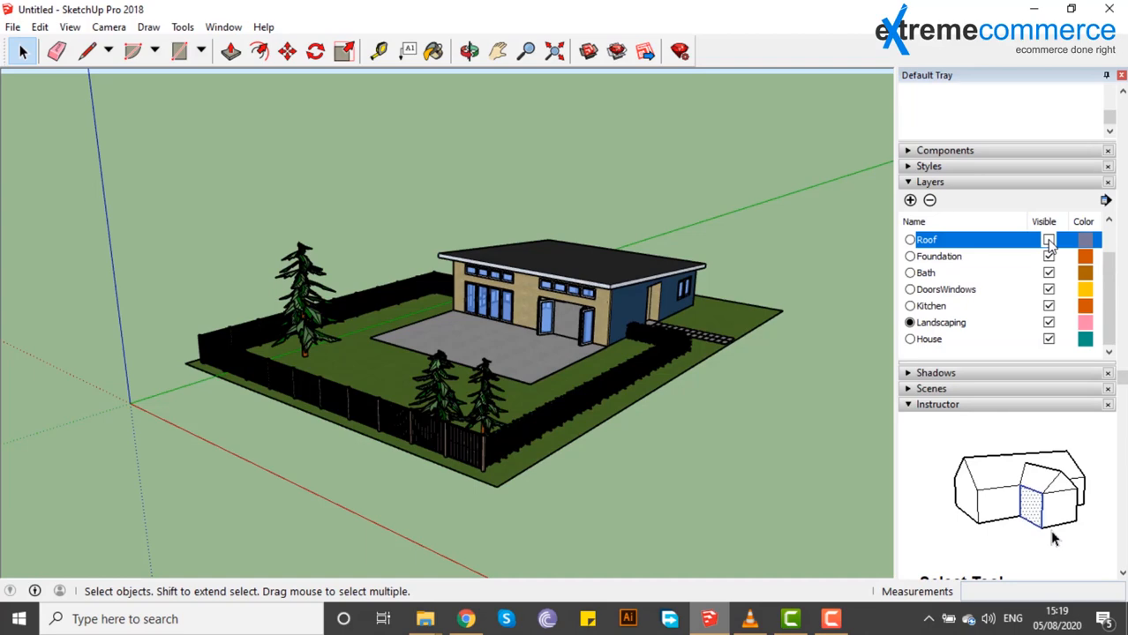
left_click(1049, 241)
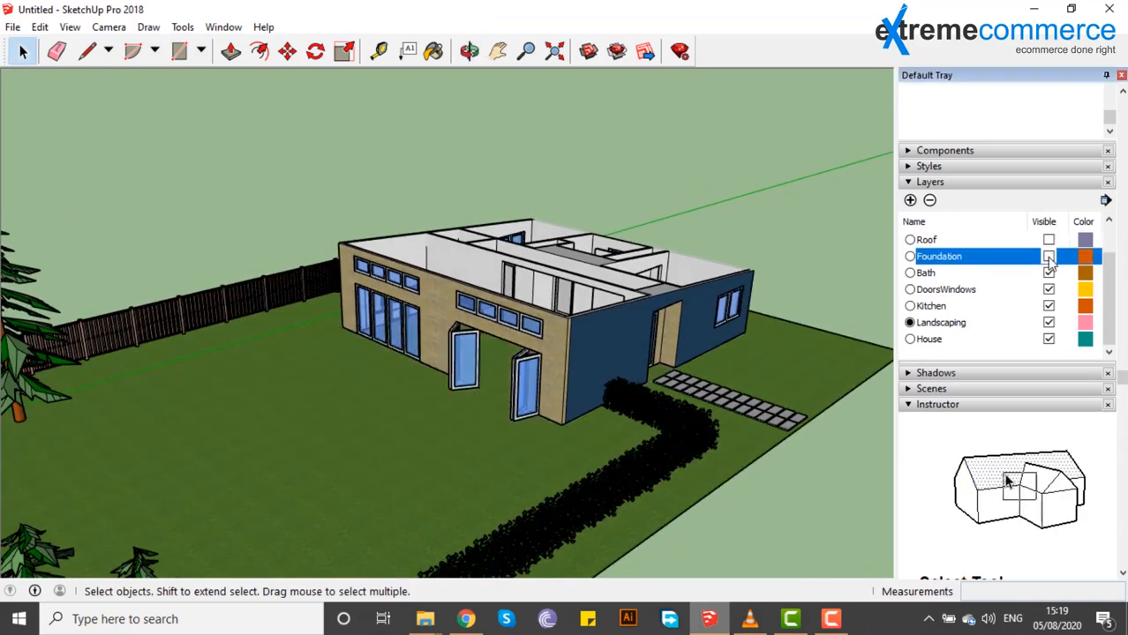
left_click(1048, 256)
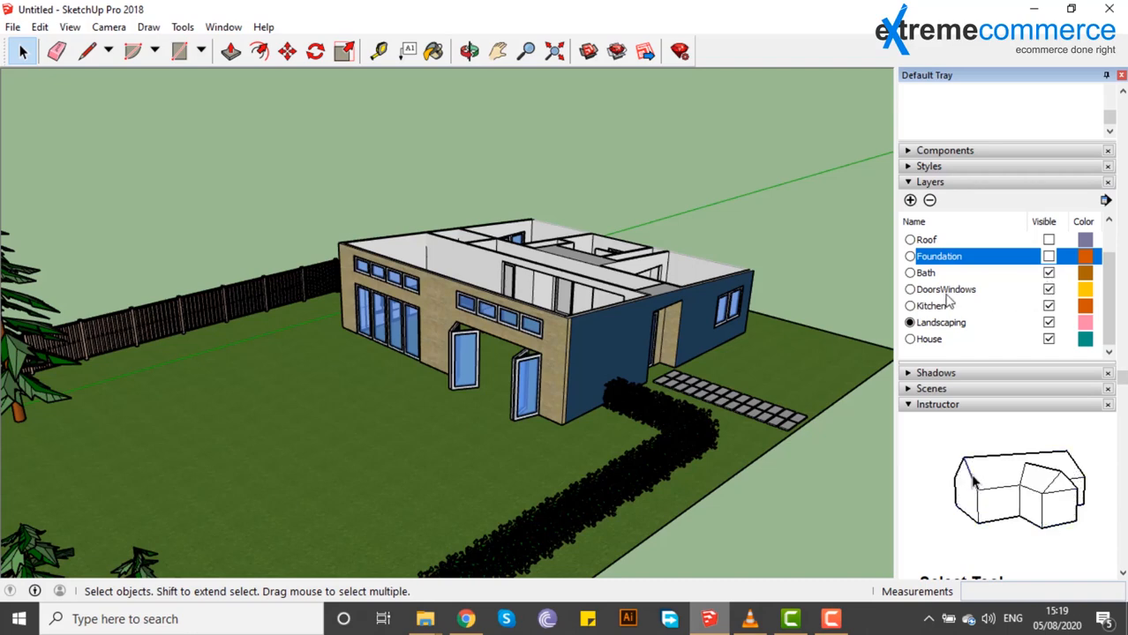
left_click(1048, 289)
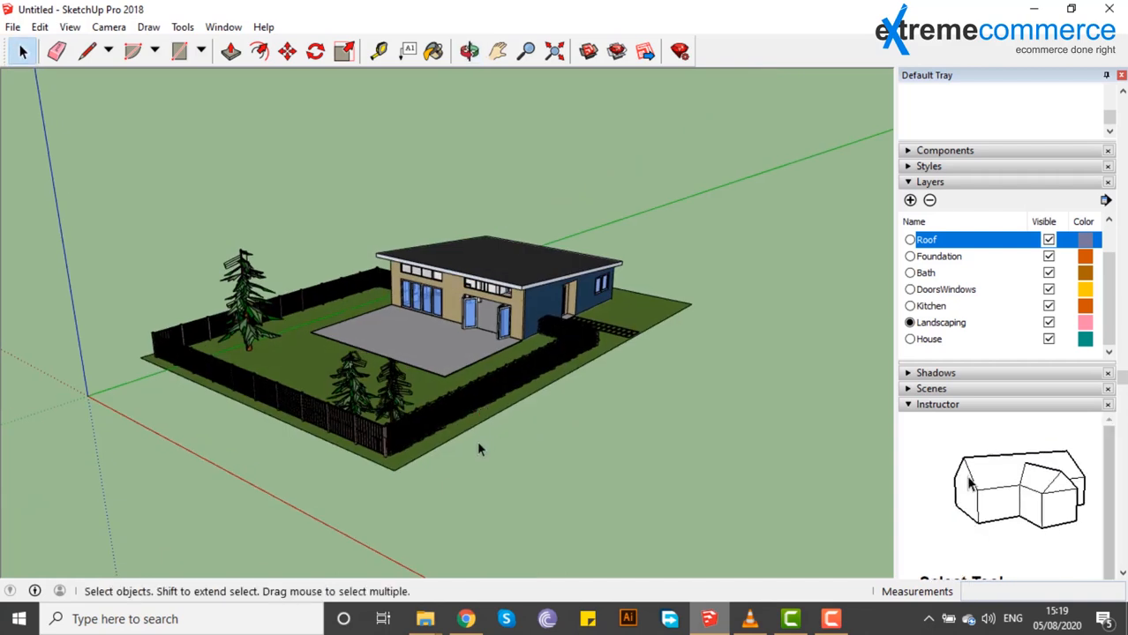
Draw the road rectangle beside the fenced plot and add a layer named ROAD.
left_click(179, 49)
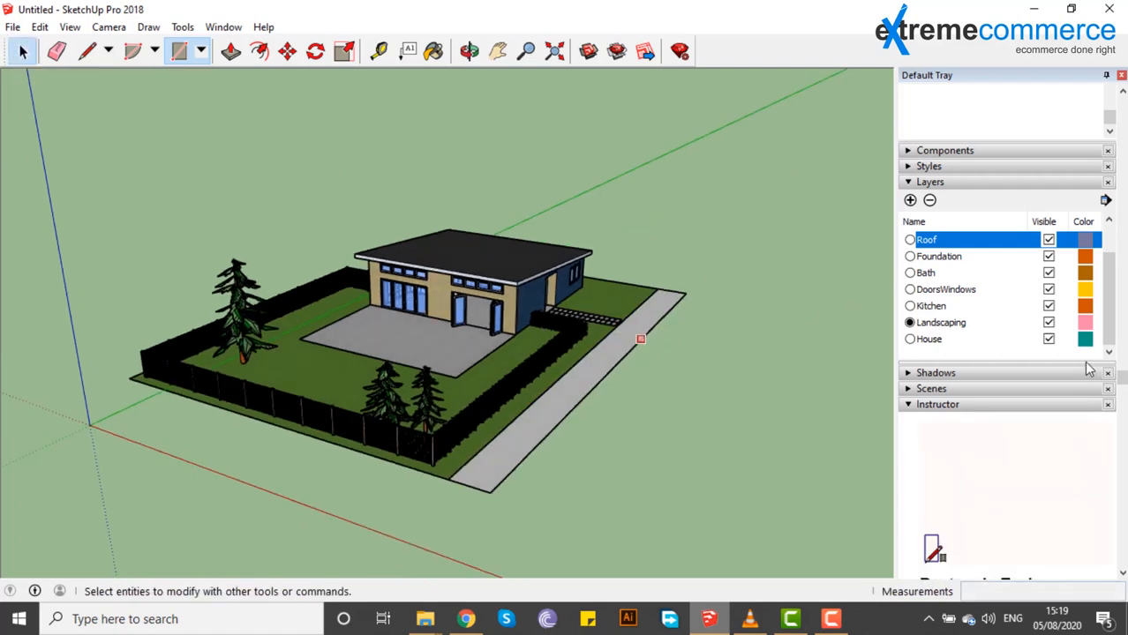
left_click(910, 201)
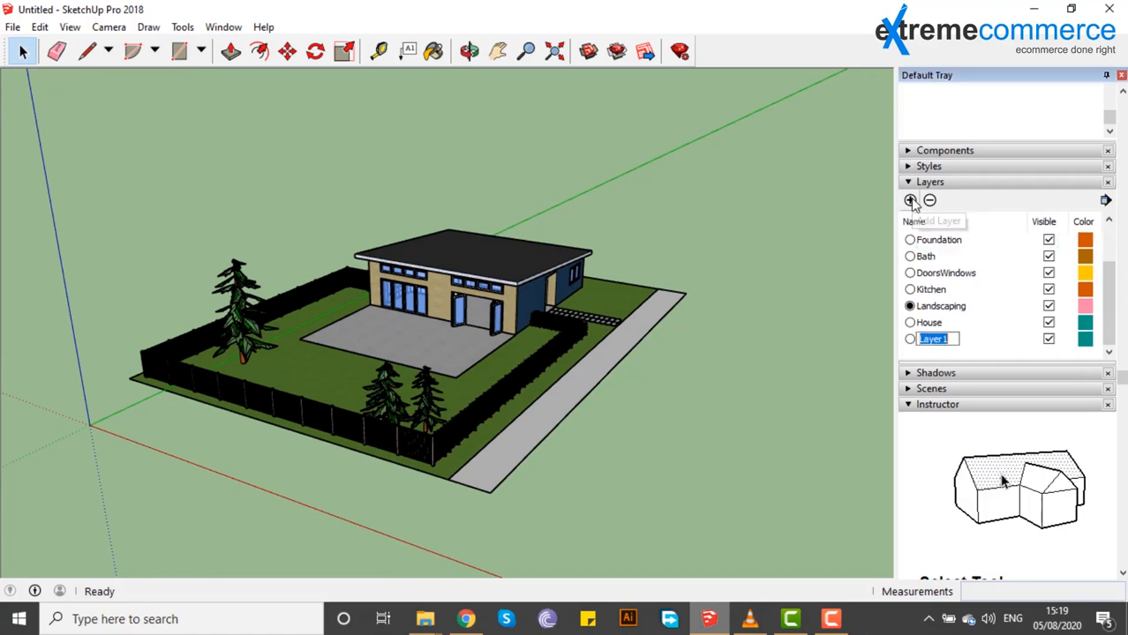
type("RO")
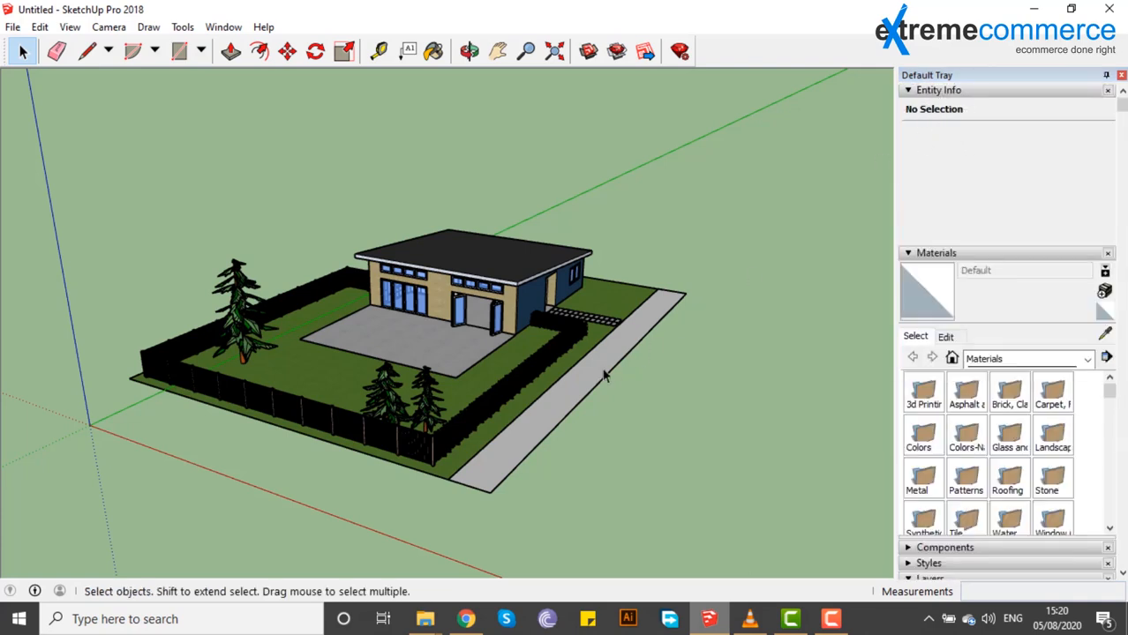
Assign the selected road rectangle to the ROAD layer via Entity Info.
left_click(597, 369)
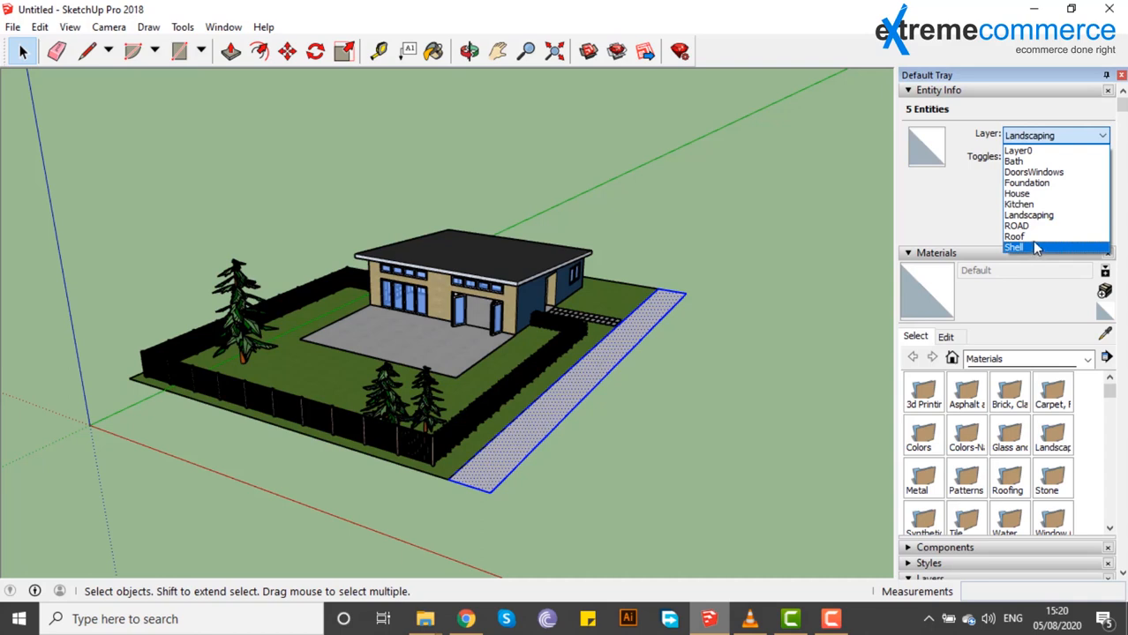
mouse_move(1016, 226)
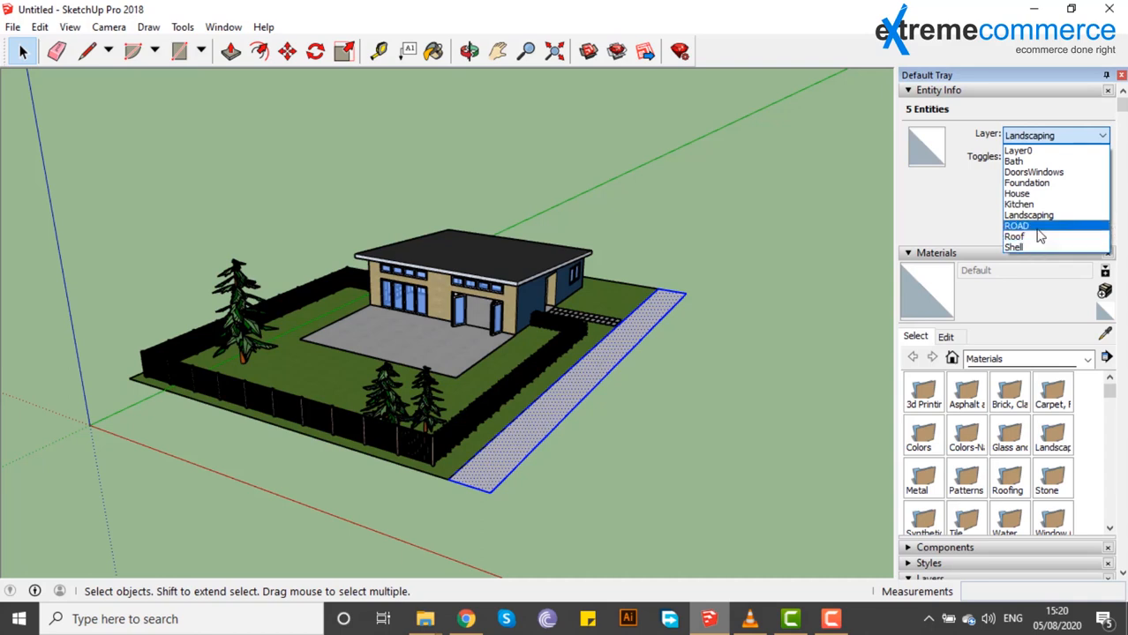
left_click(1017, 226)
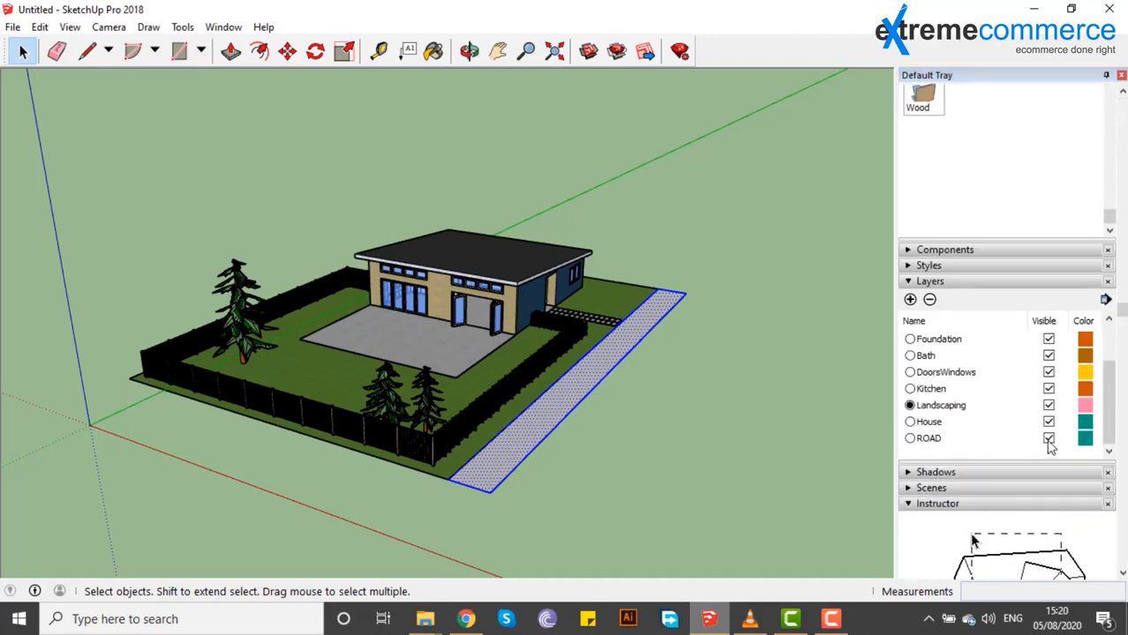
left_click(1048, 438)
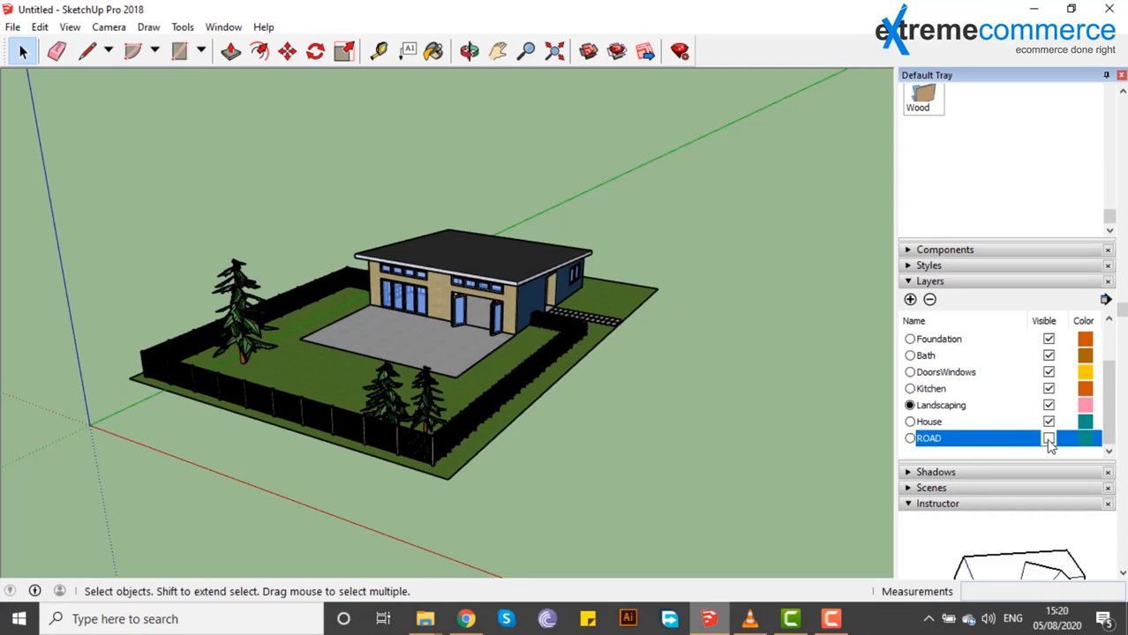
left_click(1049, 438)
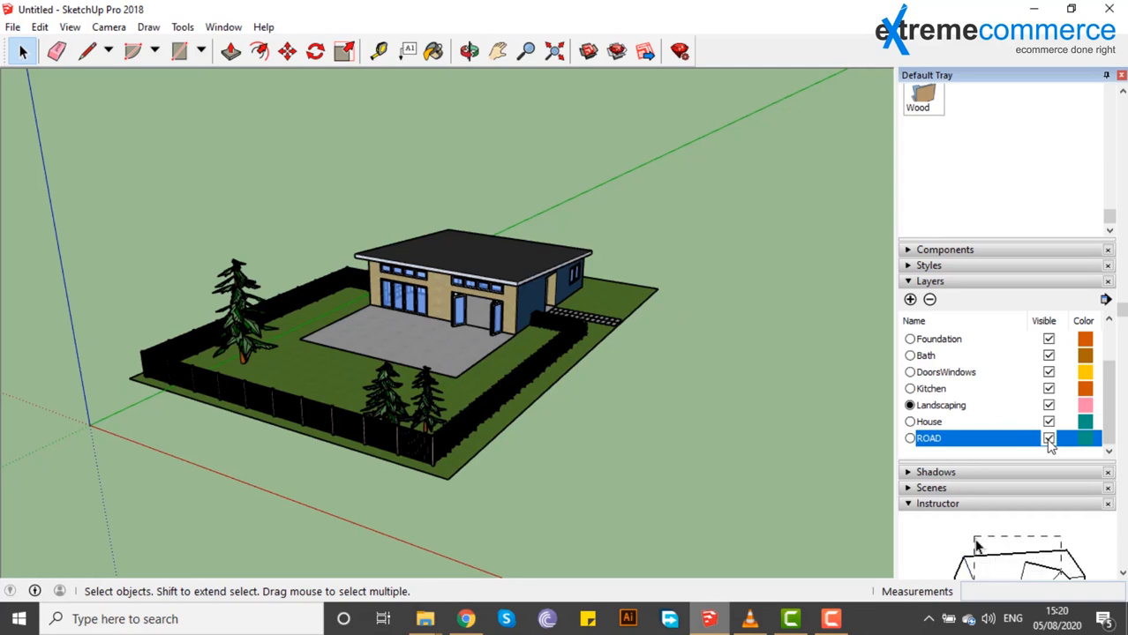
left_click(1048, 438)
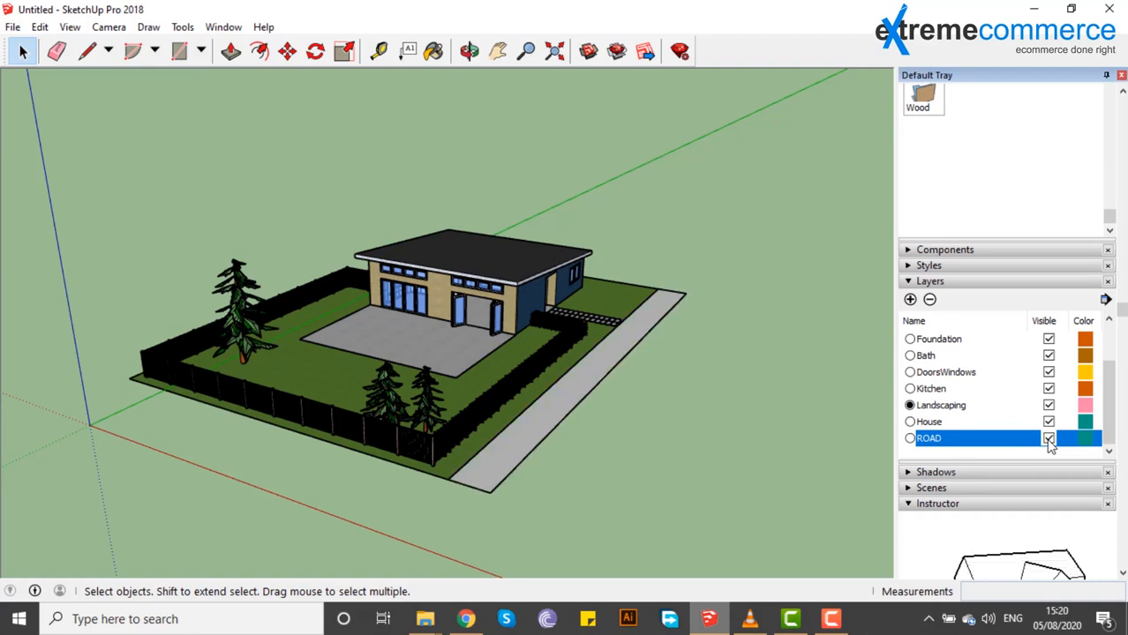
mouse_move(929, 301)
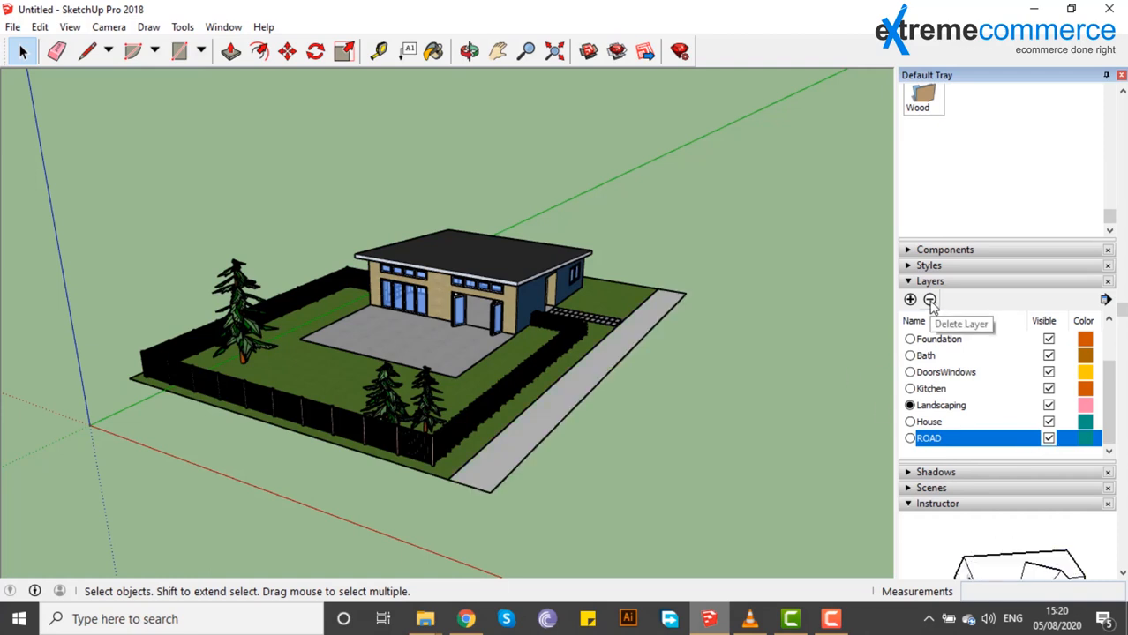
mouse_move(911, 300)
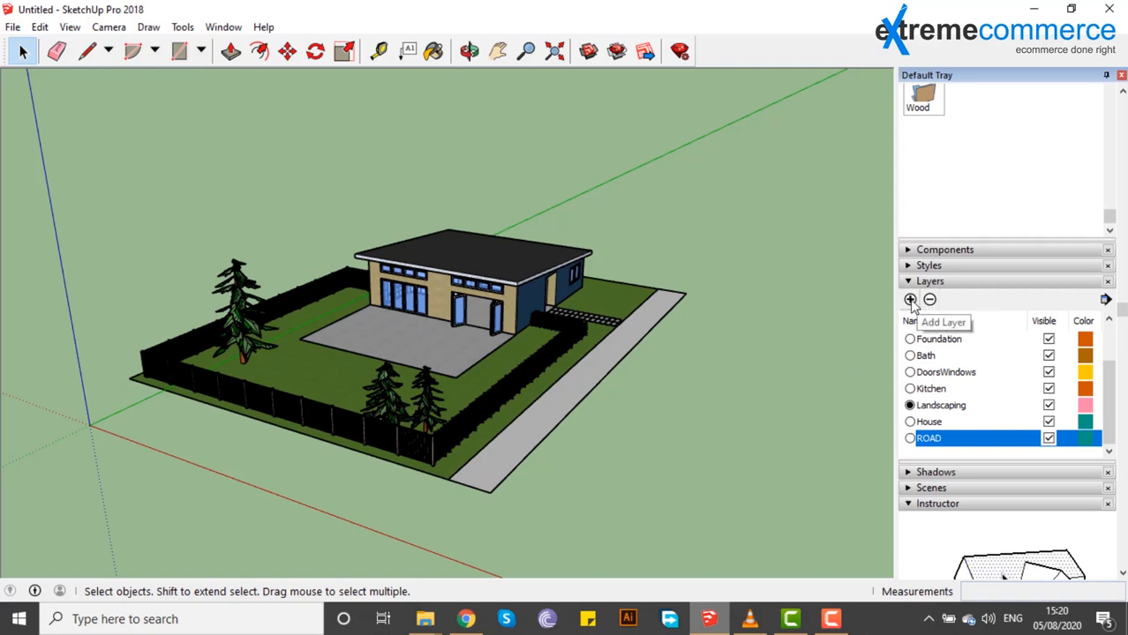
mouse_move(862, 314)
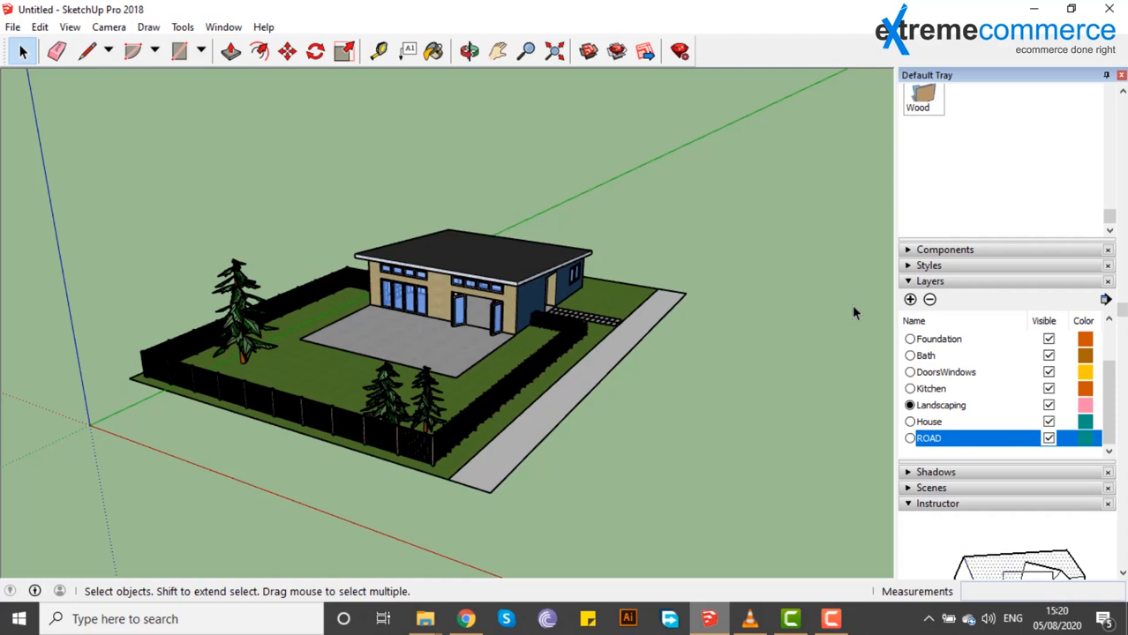
mouse_move(974, 540)
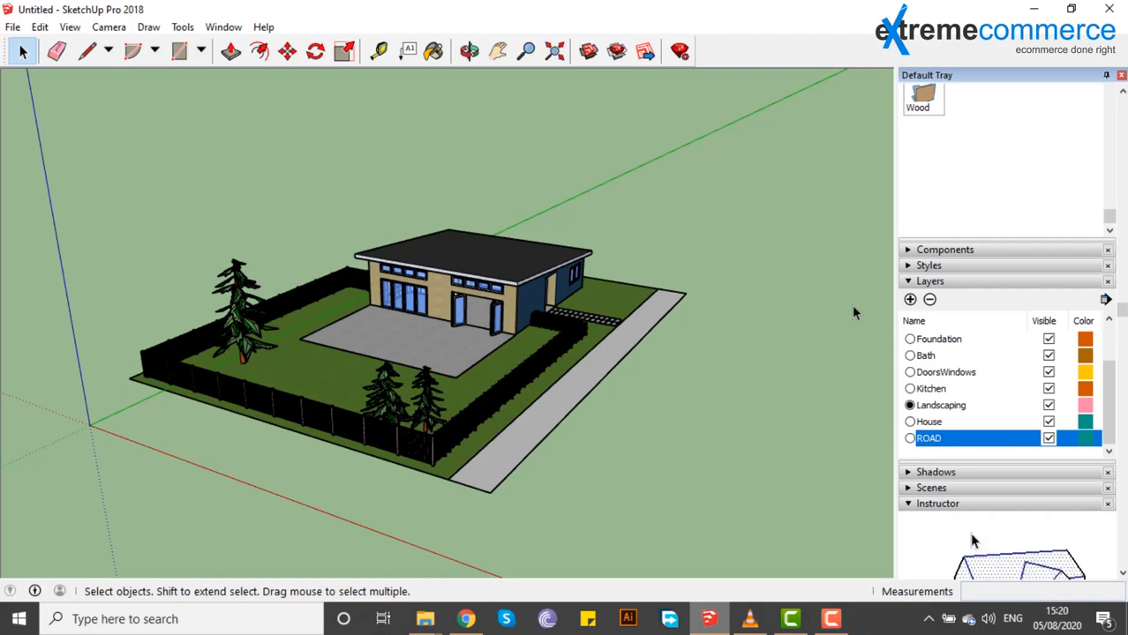